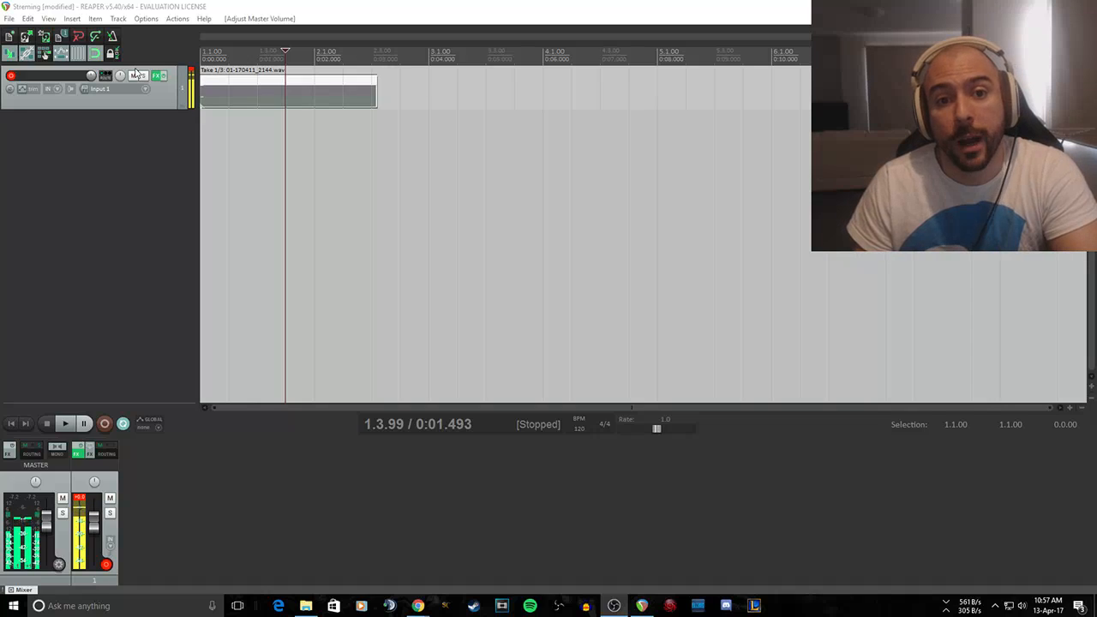
Step: Open REAPER Preferences to view WASAPI devices: RODE NT-USB input, CABLE Input output
left_click(146, 18)
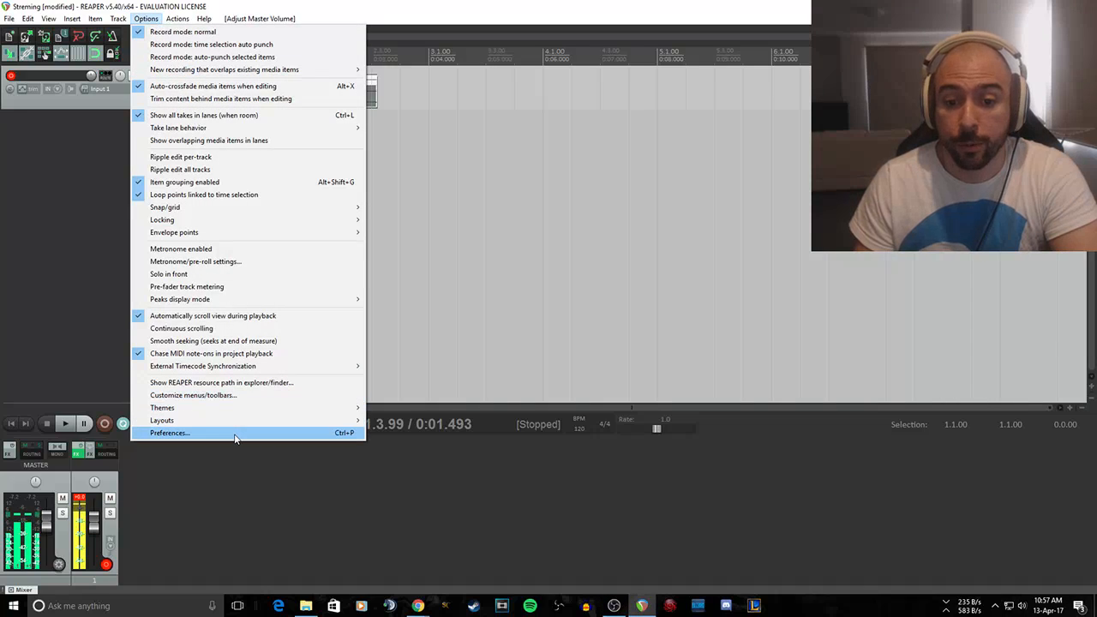
left_click(168, 432)
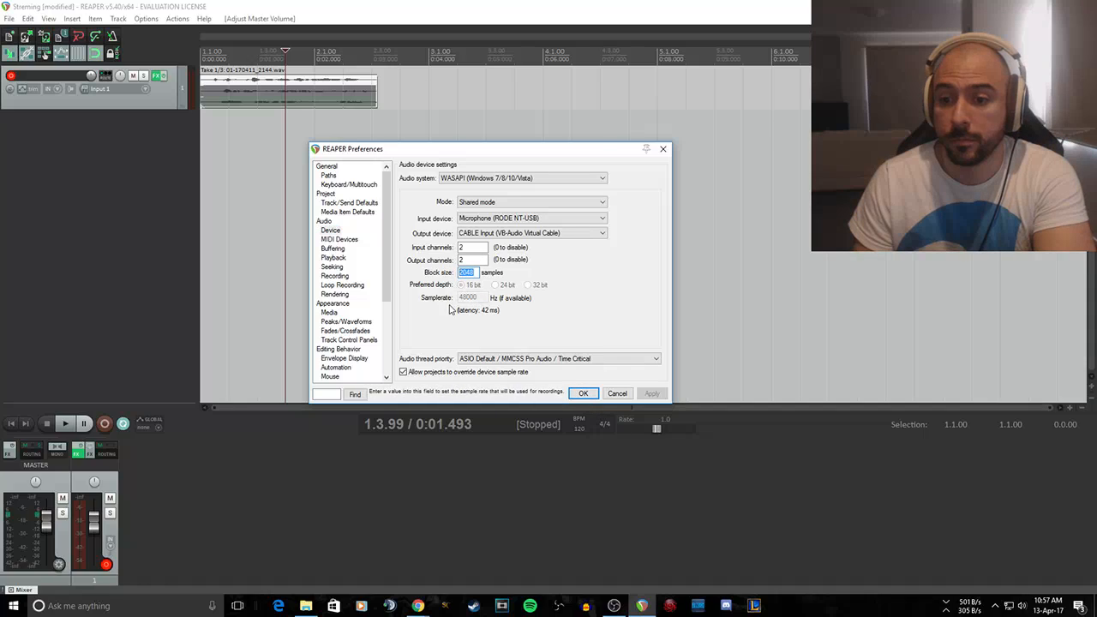
mouse_move(552, 332)
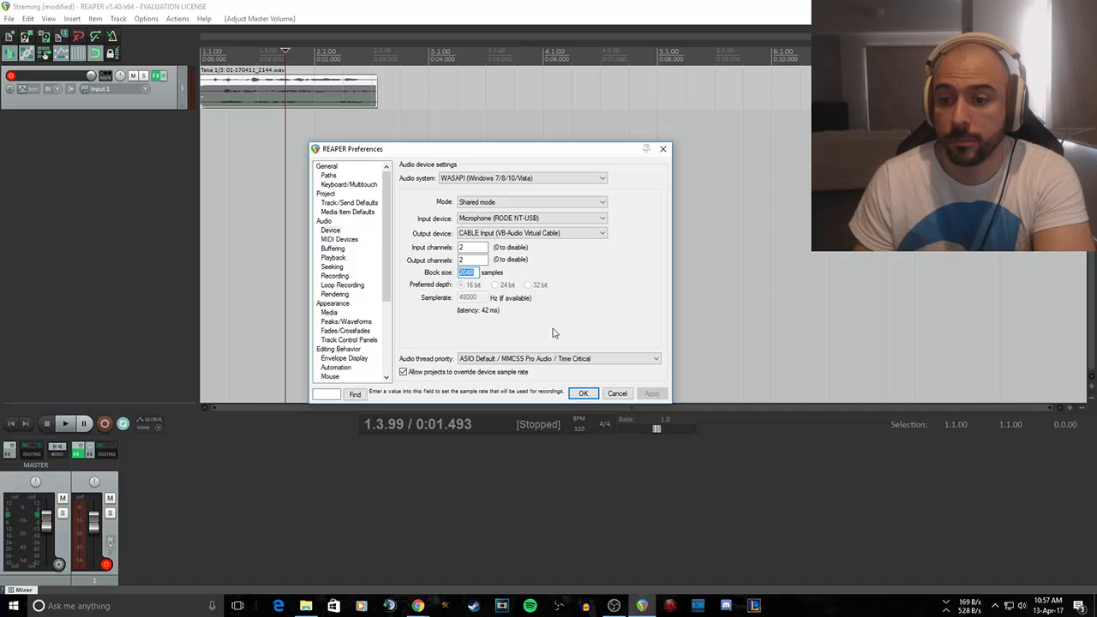
Step: Close REAPER Preferences with OK, keeping the audio device settings
left_click(583, 393)
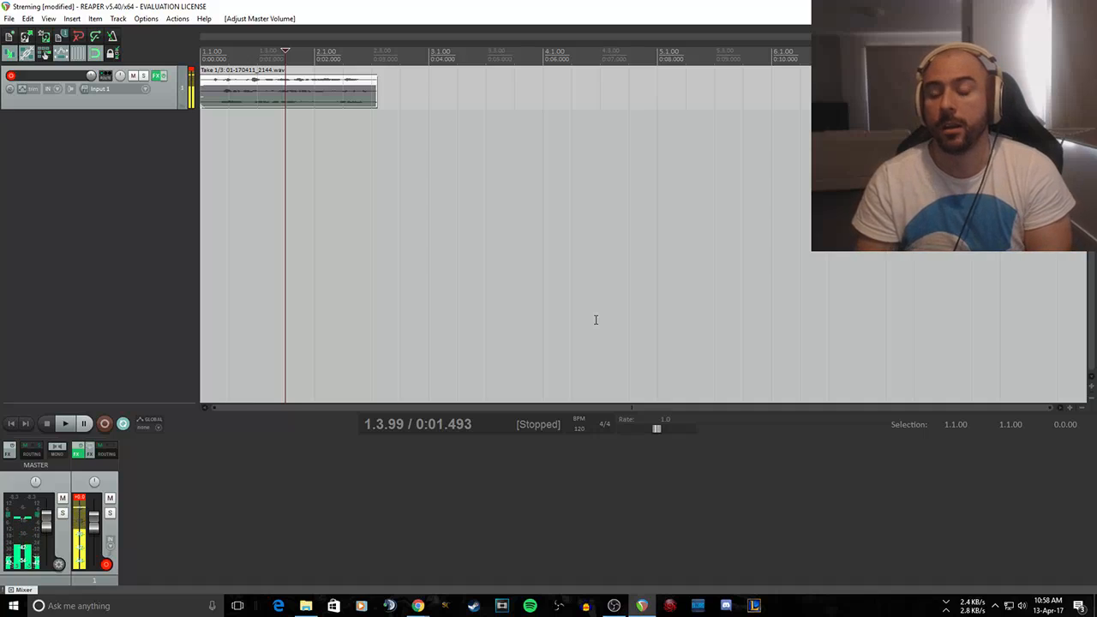
mouse_move(631, 446)
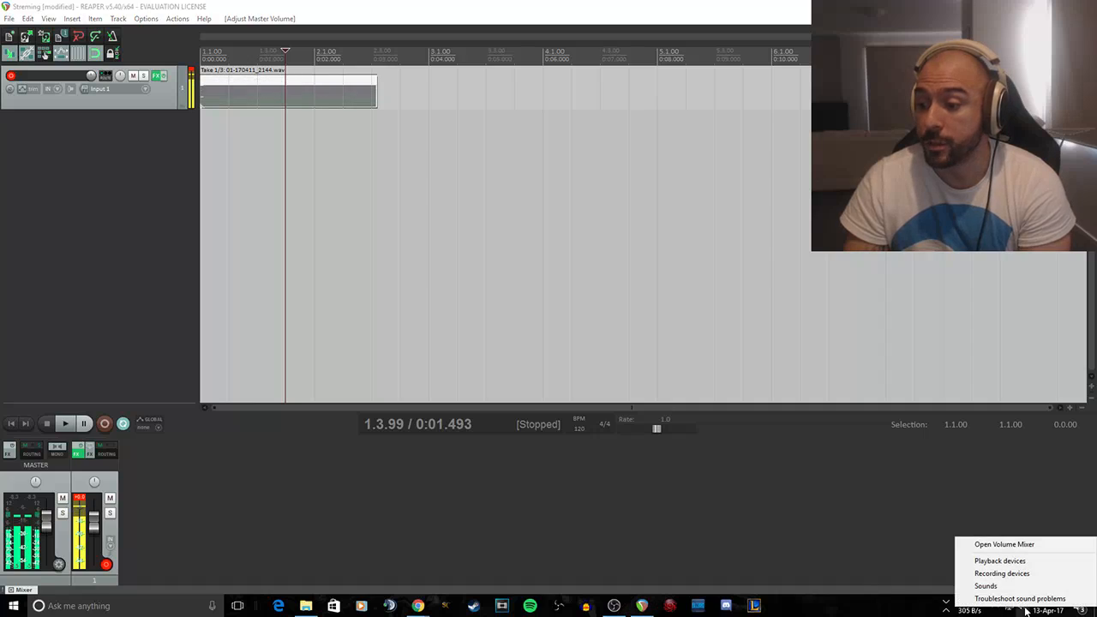
mouse_move(999, 560)
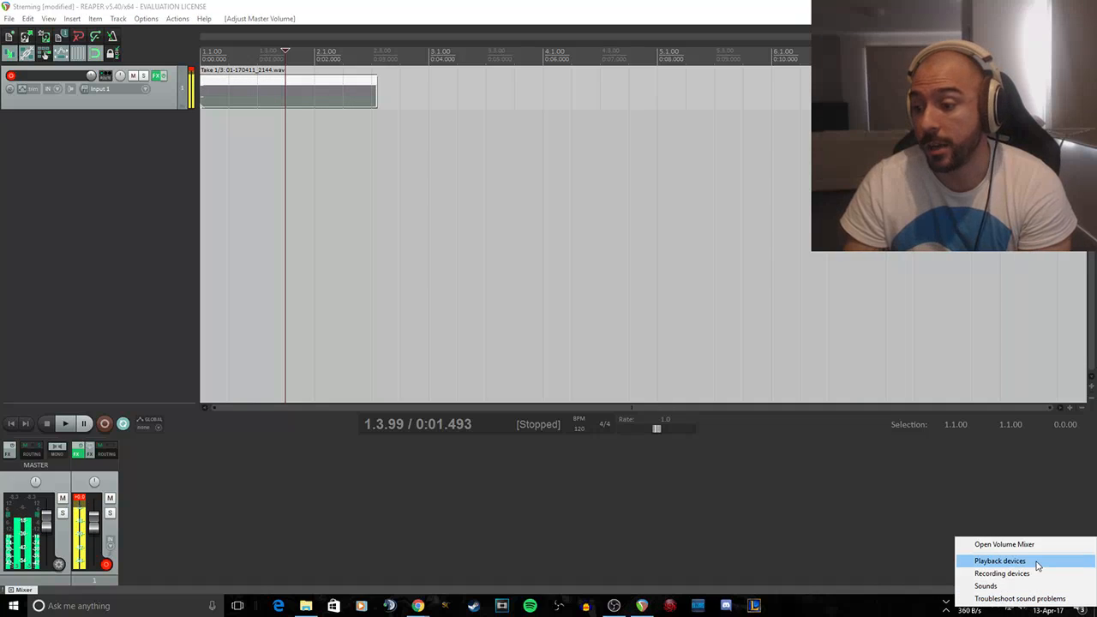
mouse_move(1002, 573)
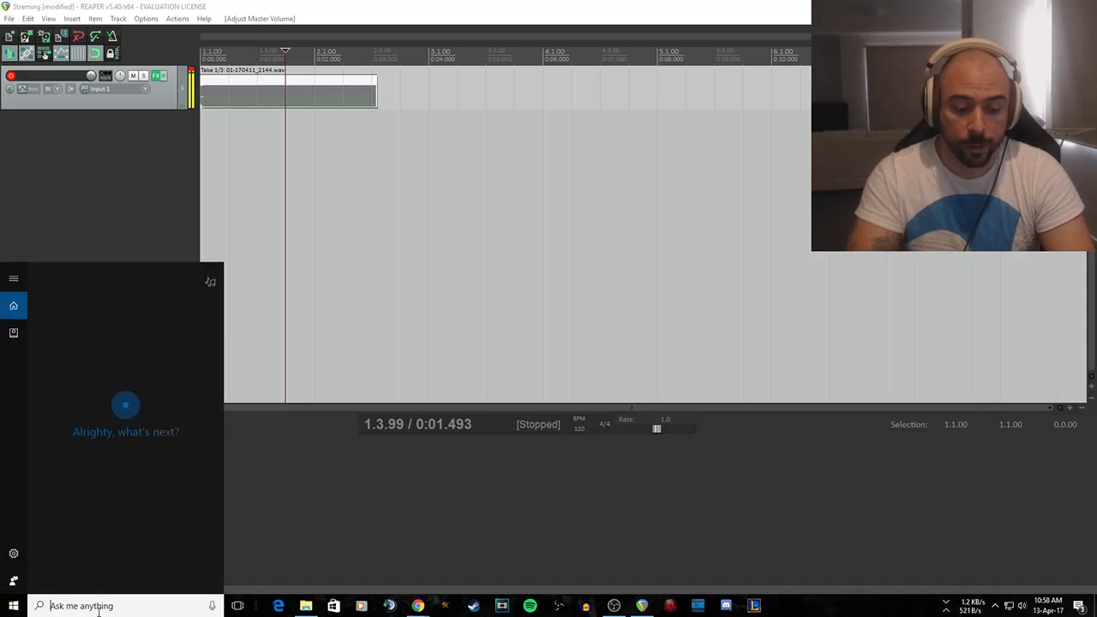
Step: Search 'sound' and open the playback device list, selecting the Realtek Speakers
type("sound")
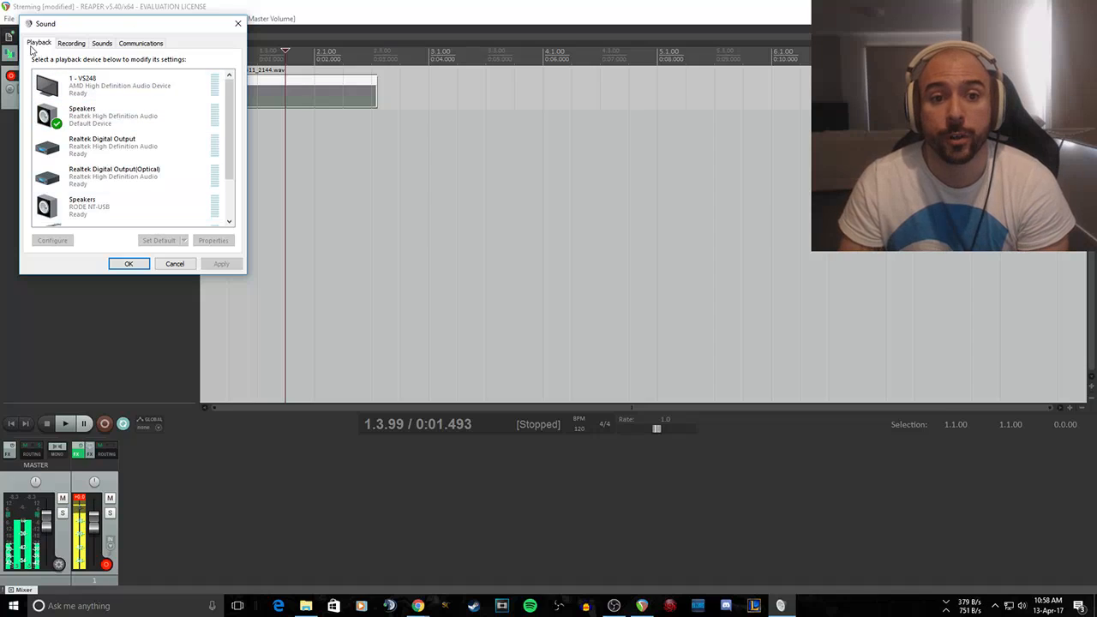
left_click(120, 85)
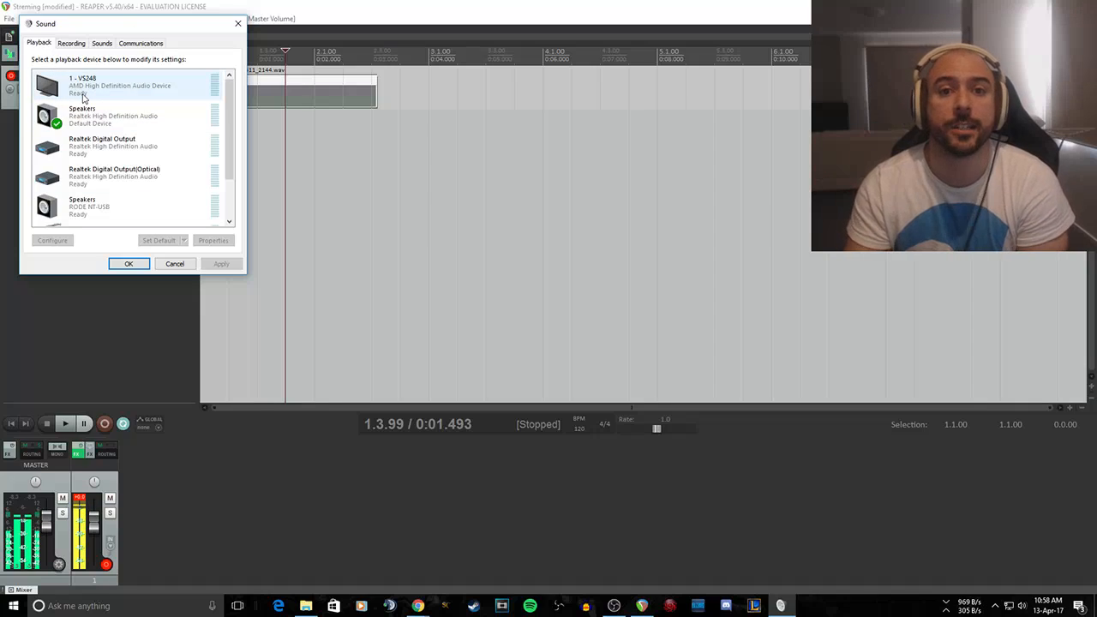
left_click(120, 116)
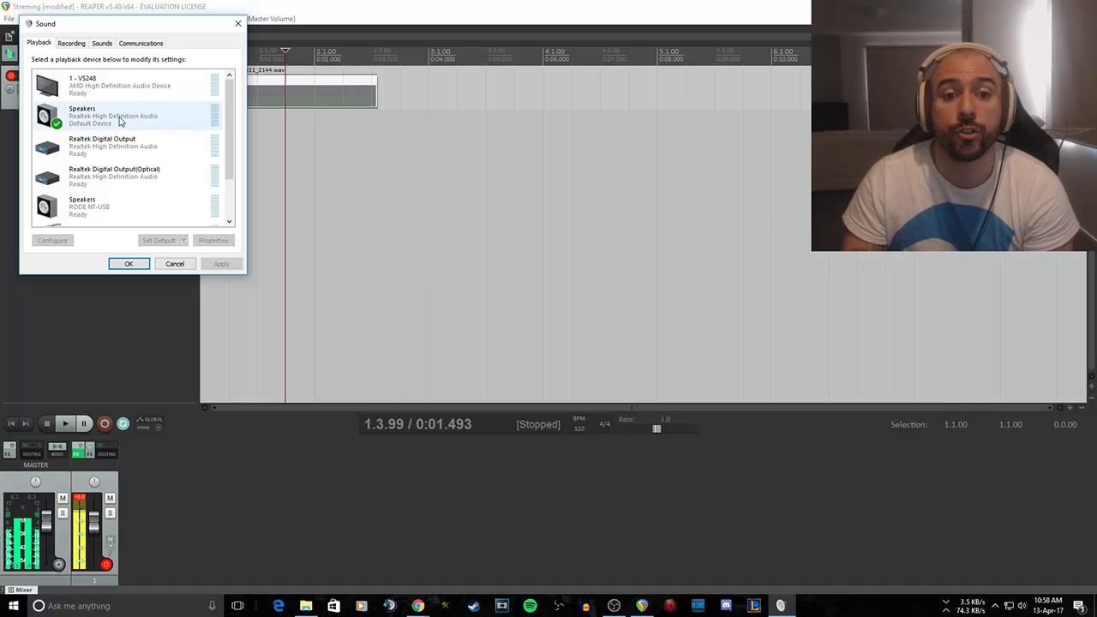
scroll("down", 3)
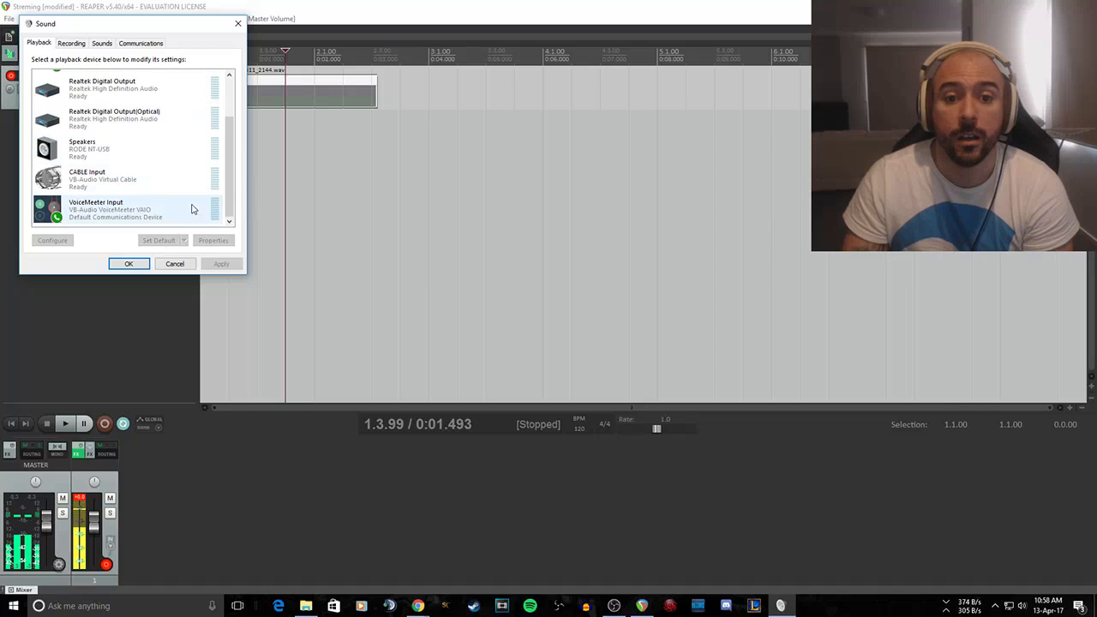
left_click(111, 209)
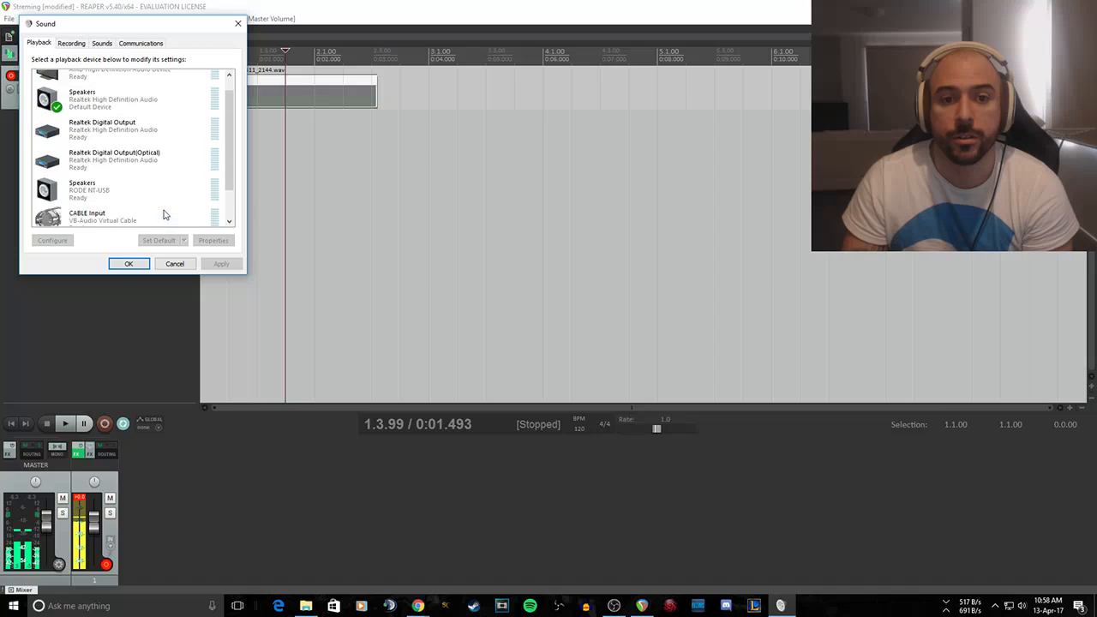
right_click(111, 101)
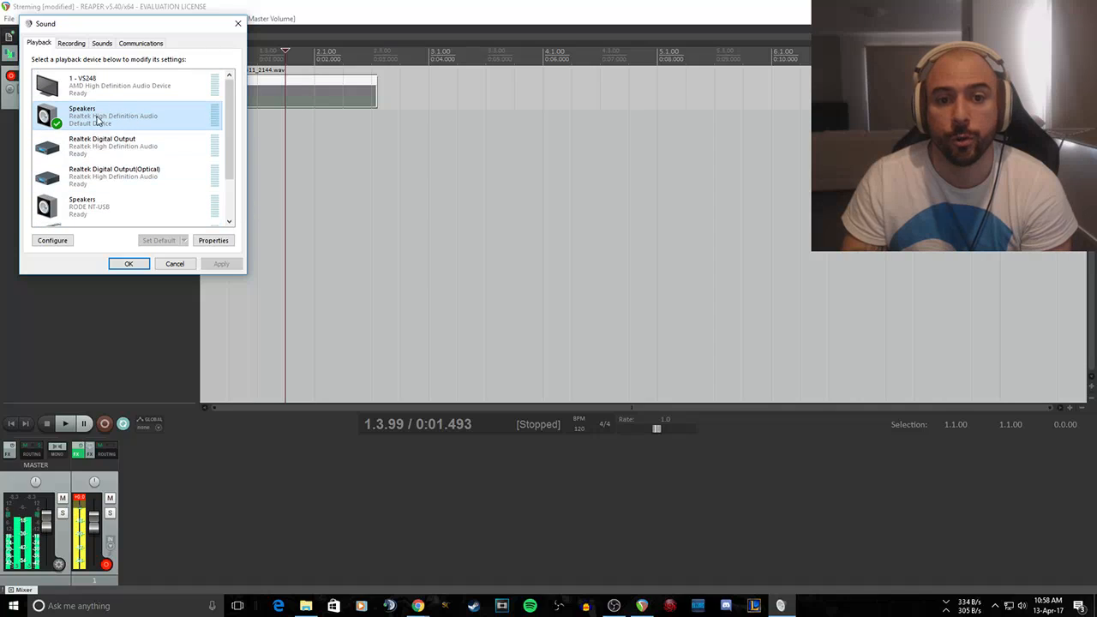
Step: Switch to recording devices and open the RODE NT-USB microphone's context menu
left_click(71, 43)
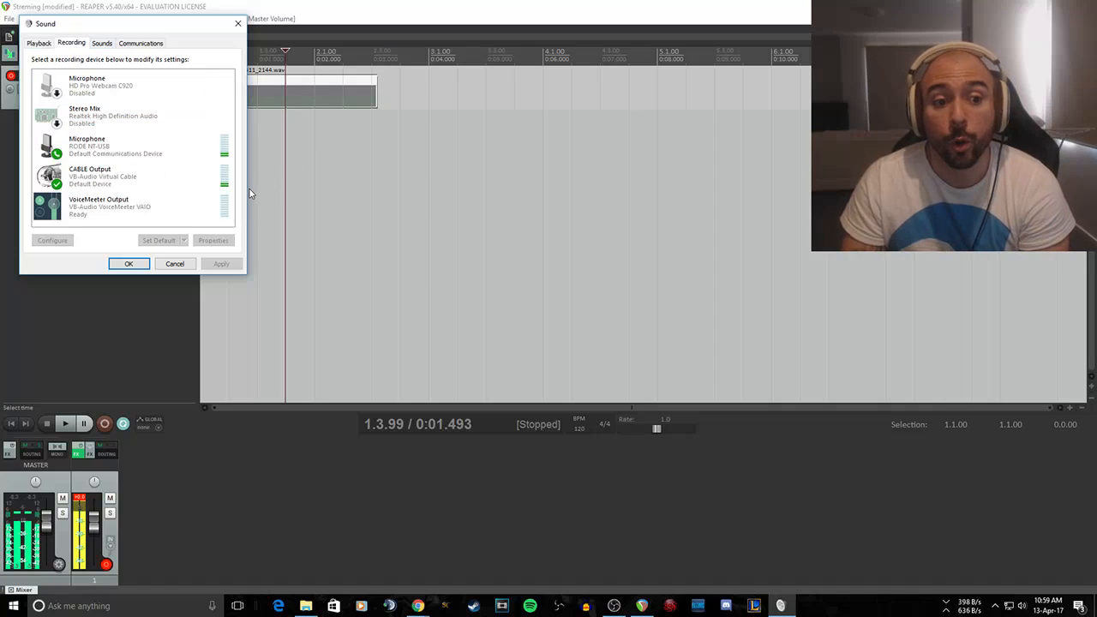
left_click(115, 145)
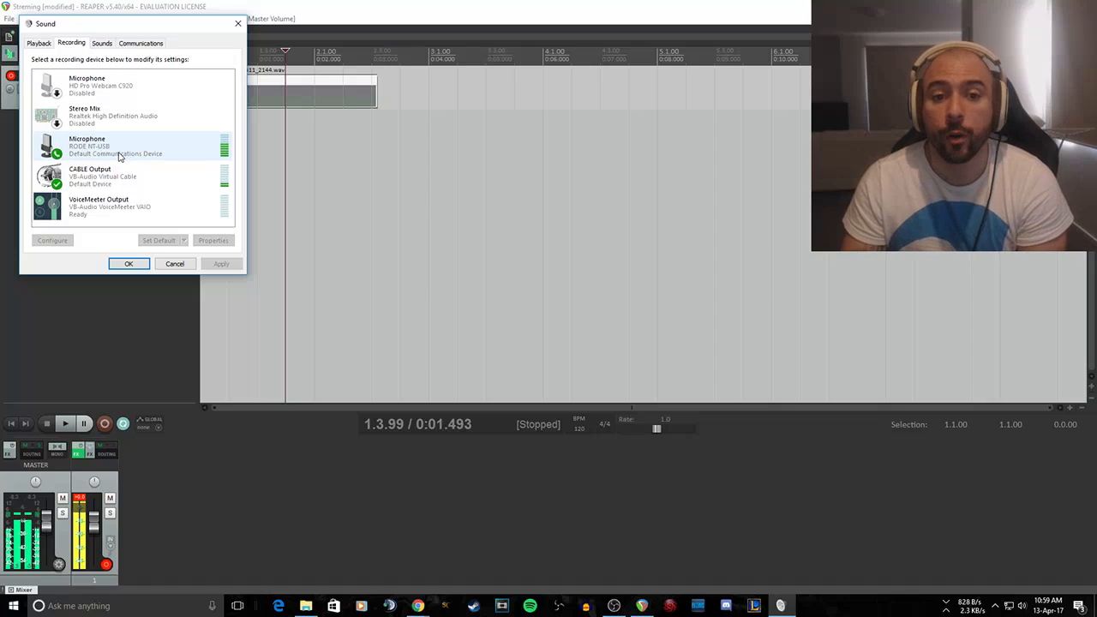
left_click(133, 175)
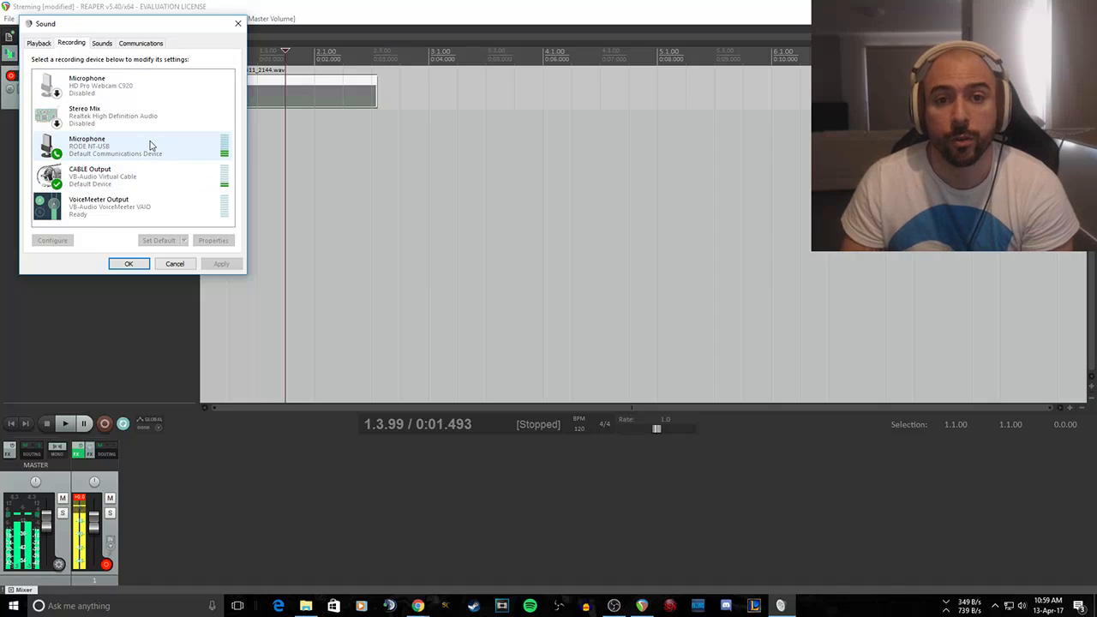
left_click(111, 145)
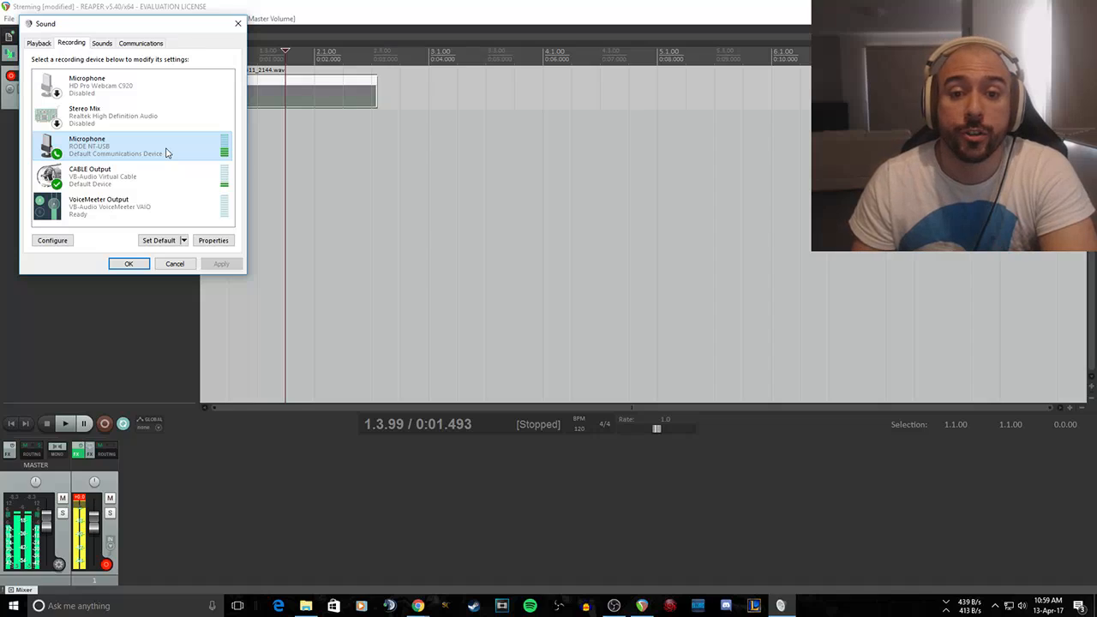
right_click(116, 146)
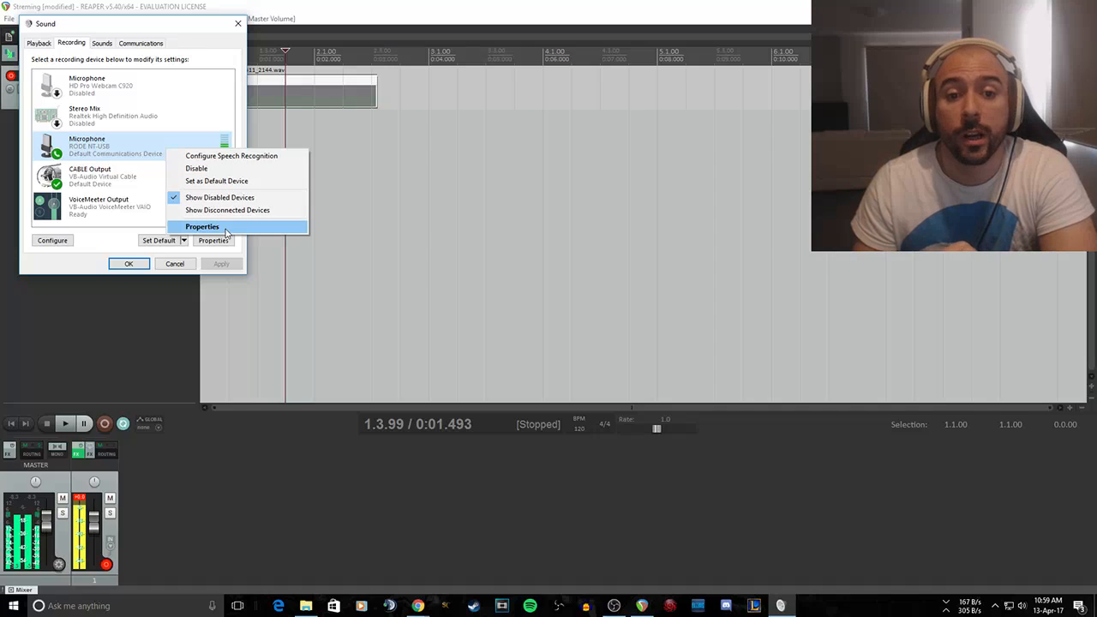
Step: Confirm the RODE mic at 2 channel, 16 bit, 48000 Hz, leaving 'Listen to this device' off
left_click(202, 226)
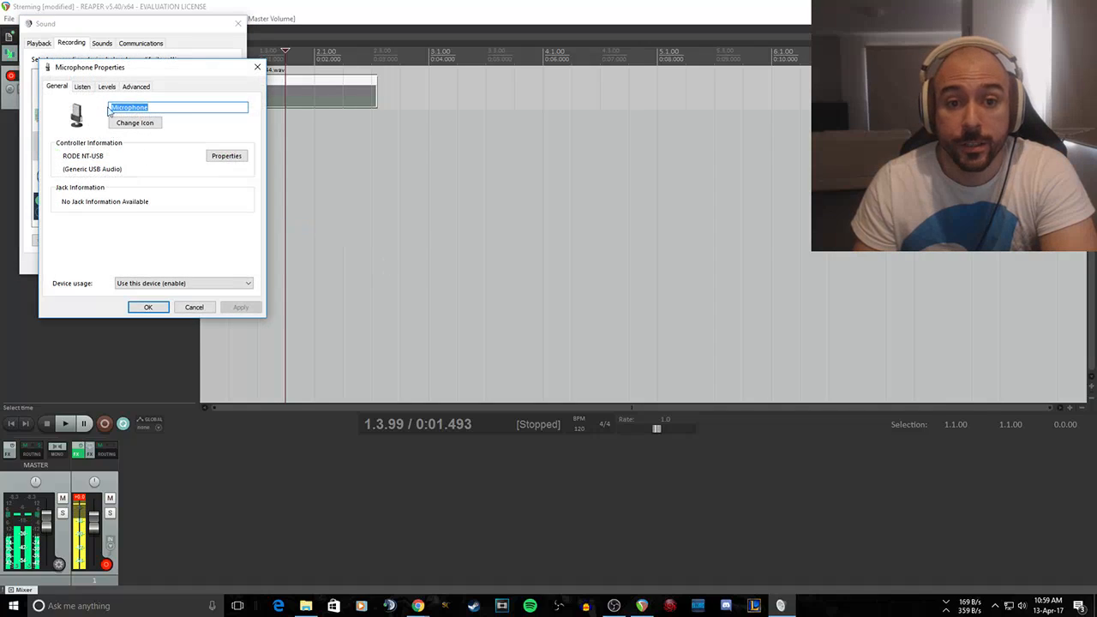
left_click(135, 86)
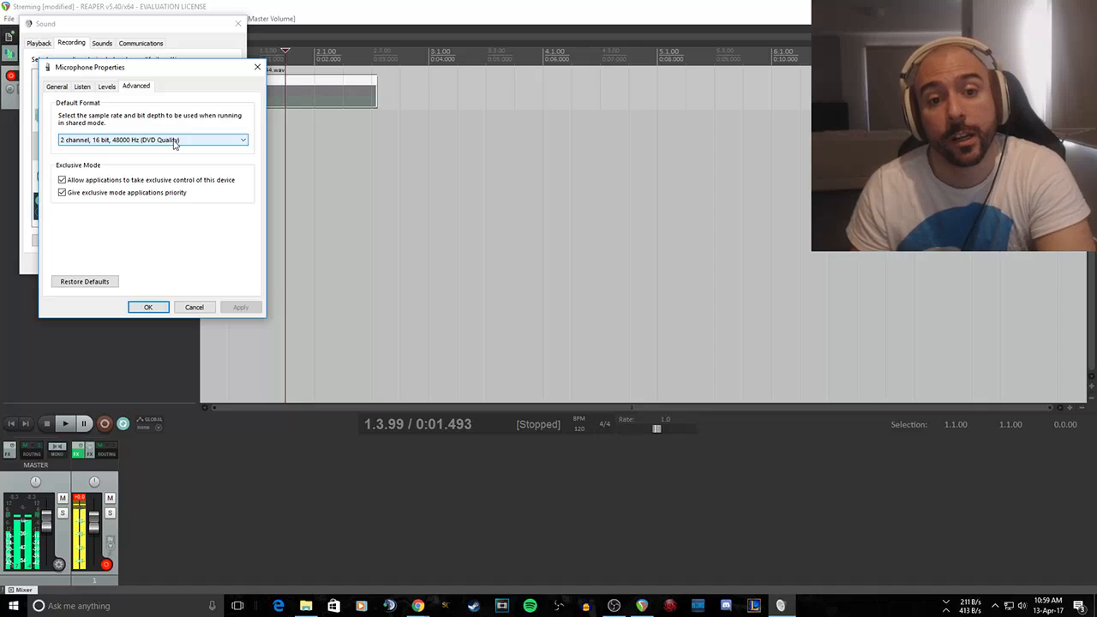
left_click(81, 85)
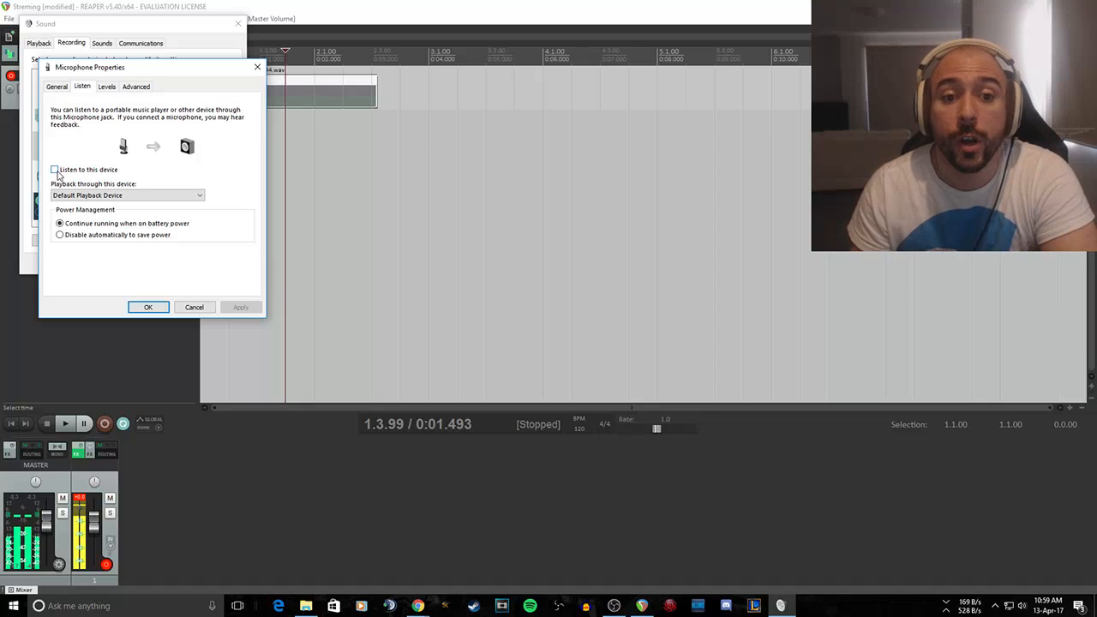
left_click(55, 169)
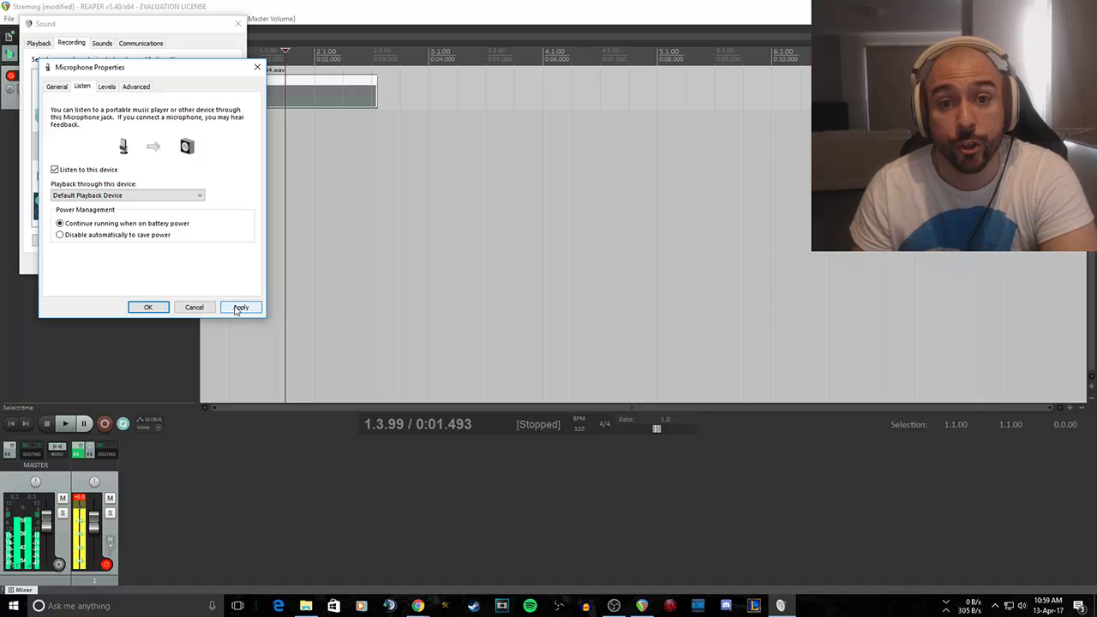
left_click(241, 307)
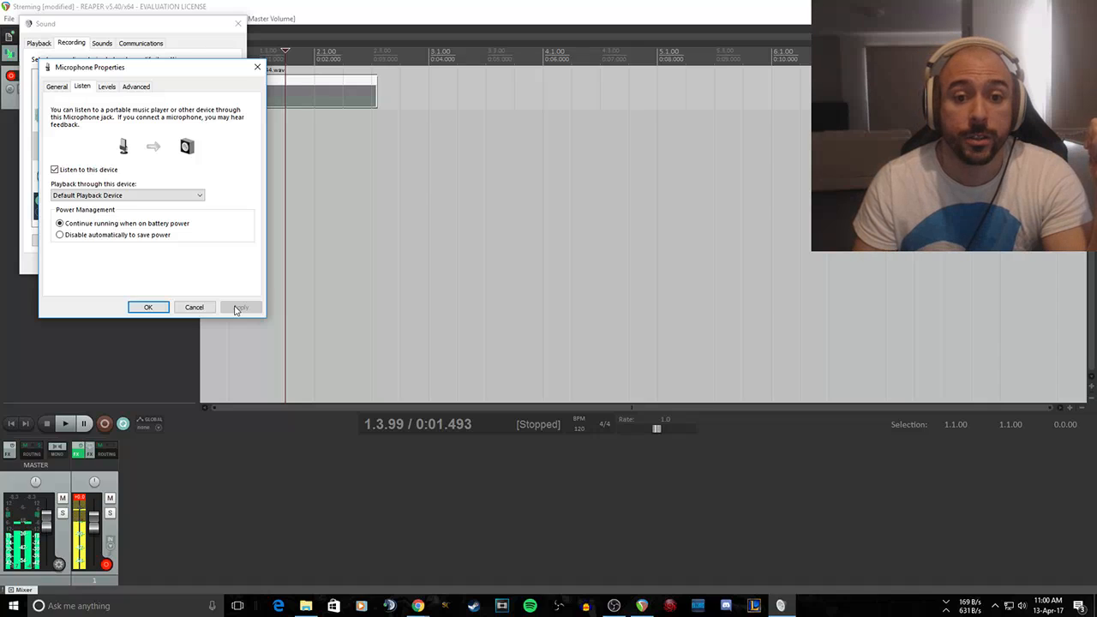
left_click(241, 307)
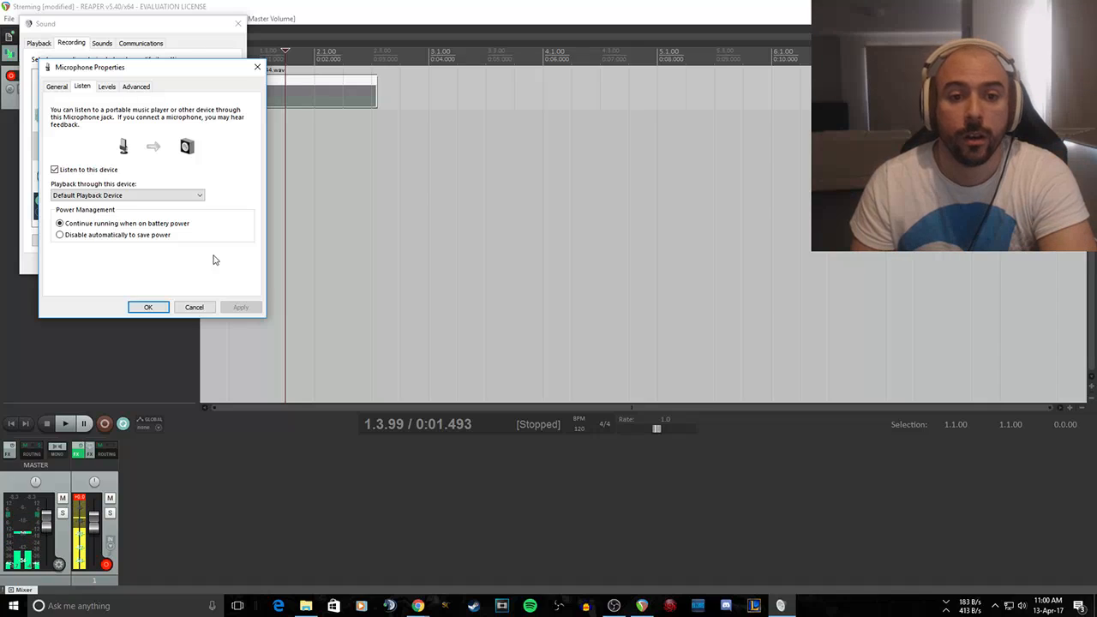
left_click(55, 169)
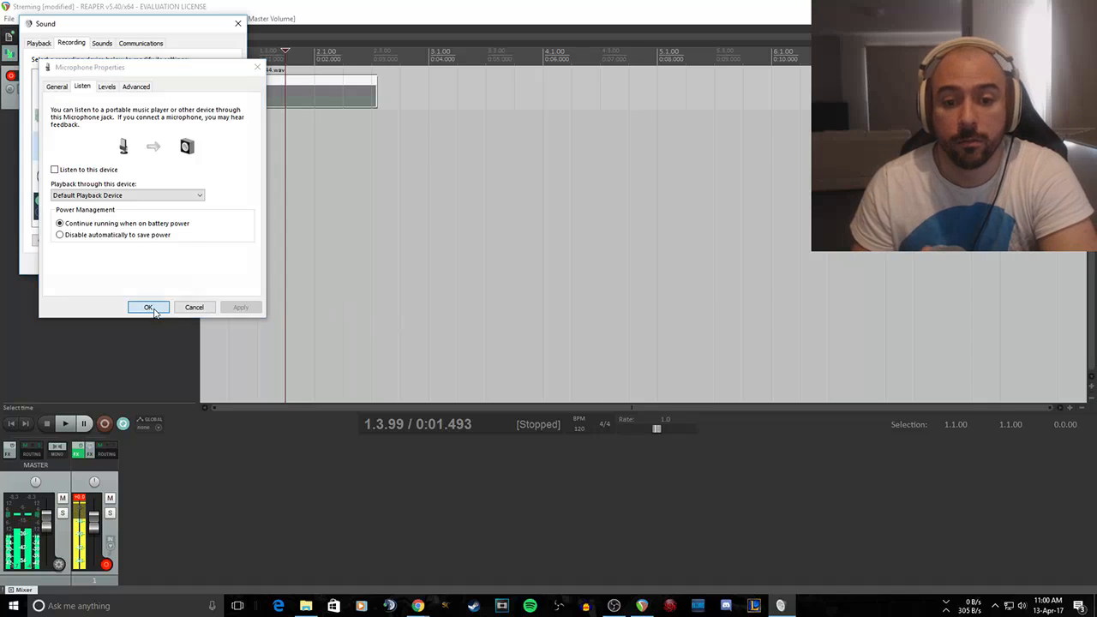
left_click(148, 306)
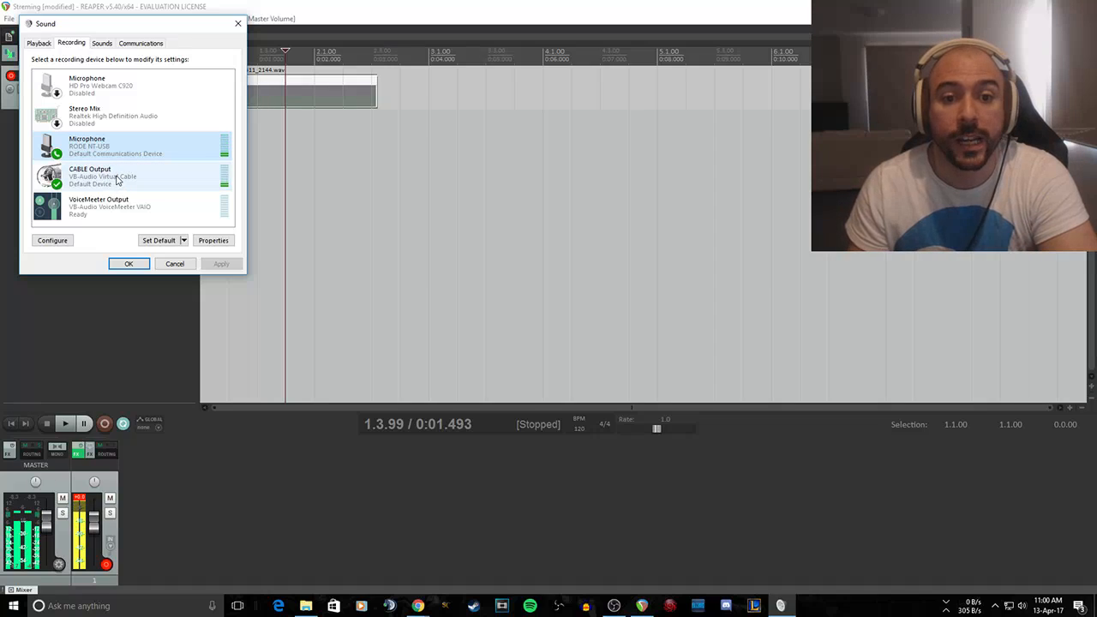
Step: Confirm CABLE Output at 48000 Hz, toggling 'Listen to this device' on then off
left_click(213, 240)
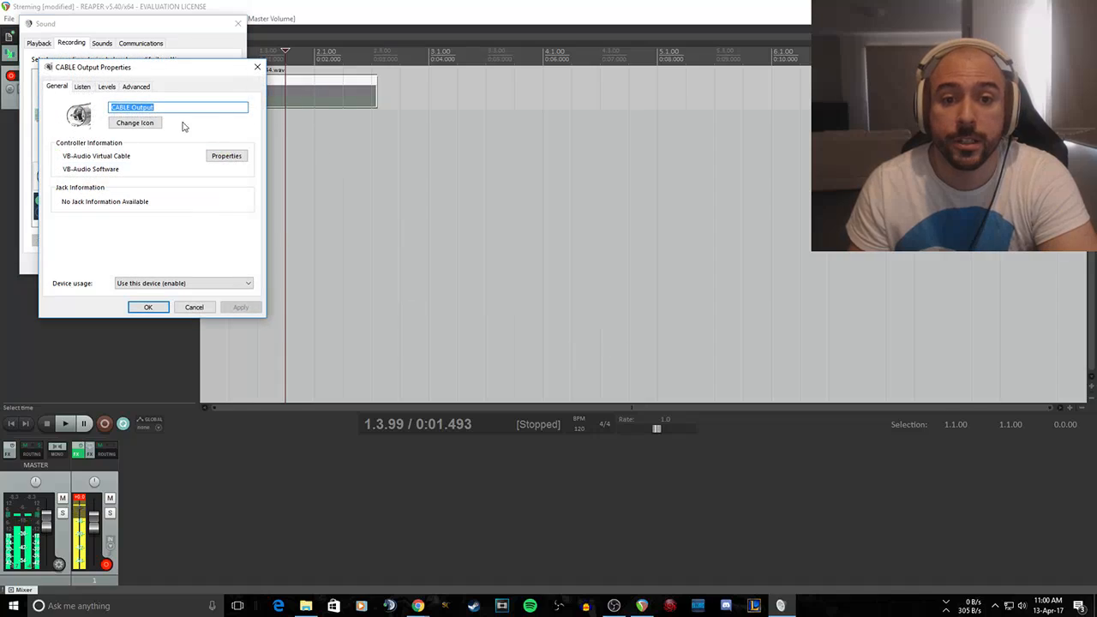
left_click(135, 85)
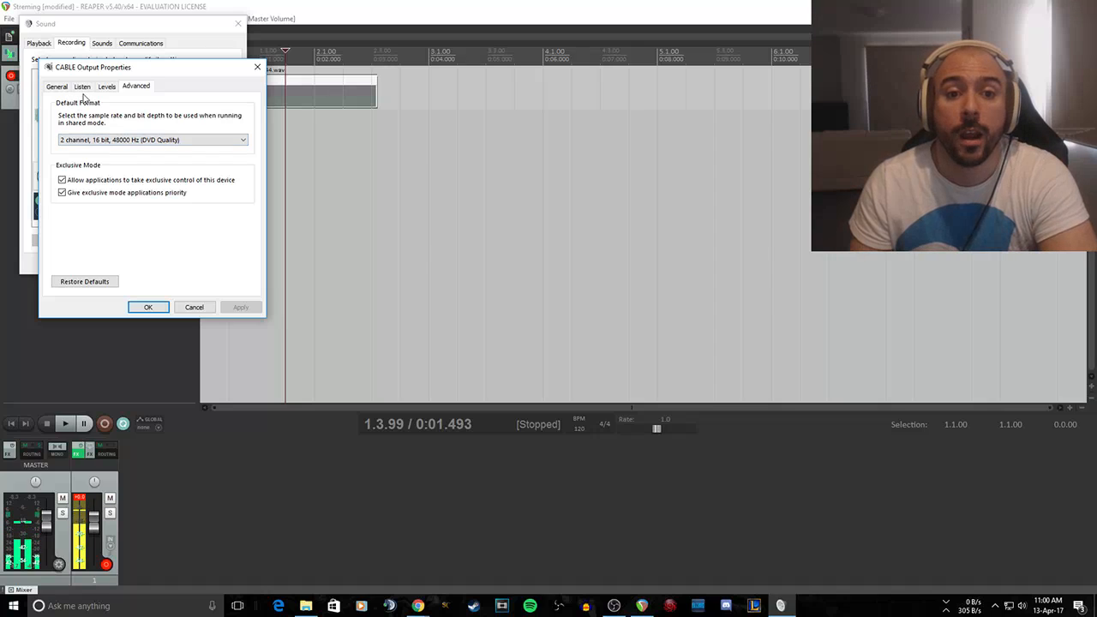
left_click(82, 86)
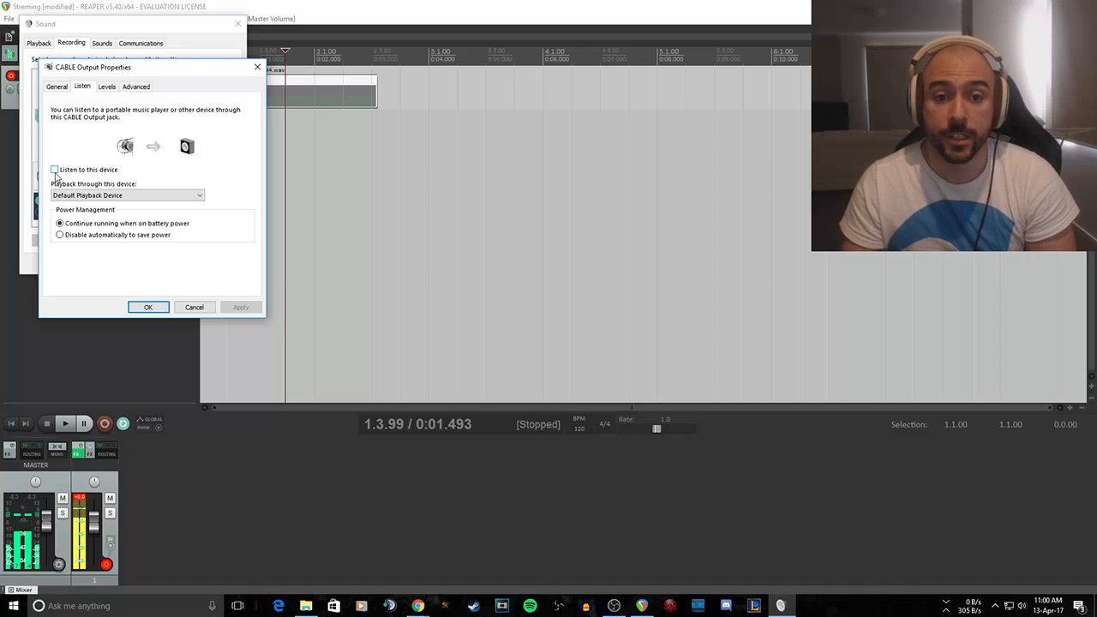
left_click(55, 169)
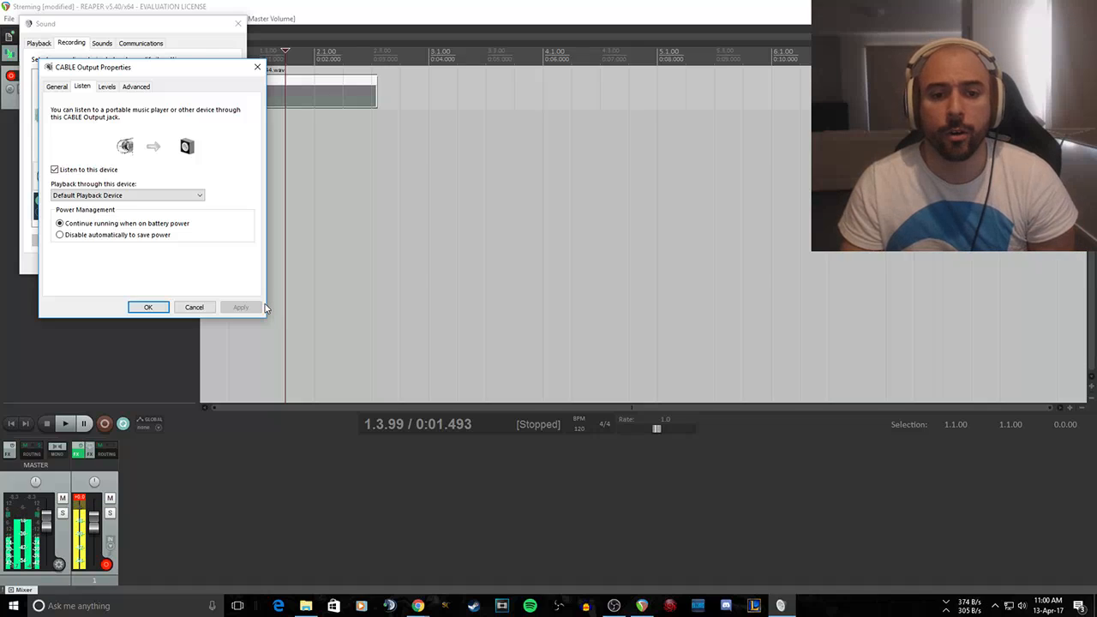
left_click(55, 169)
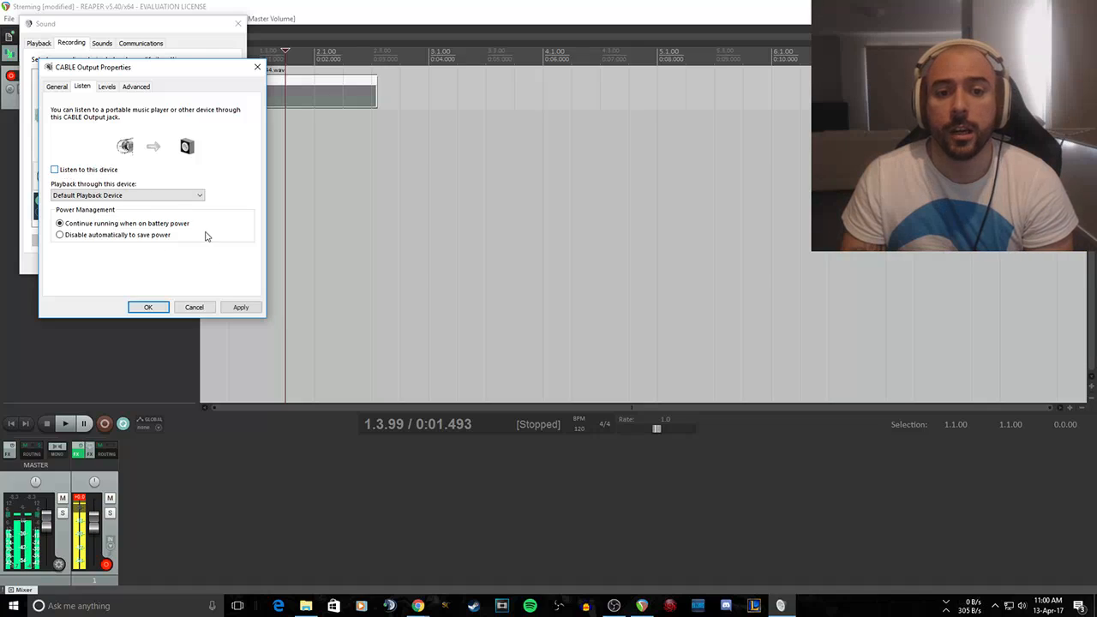
left_click(241, 307)
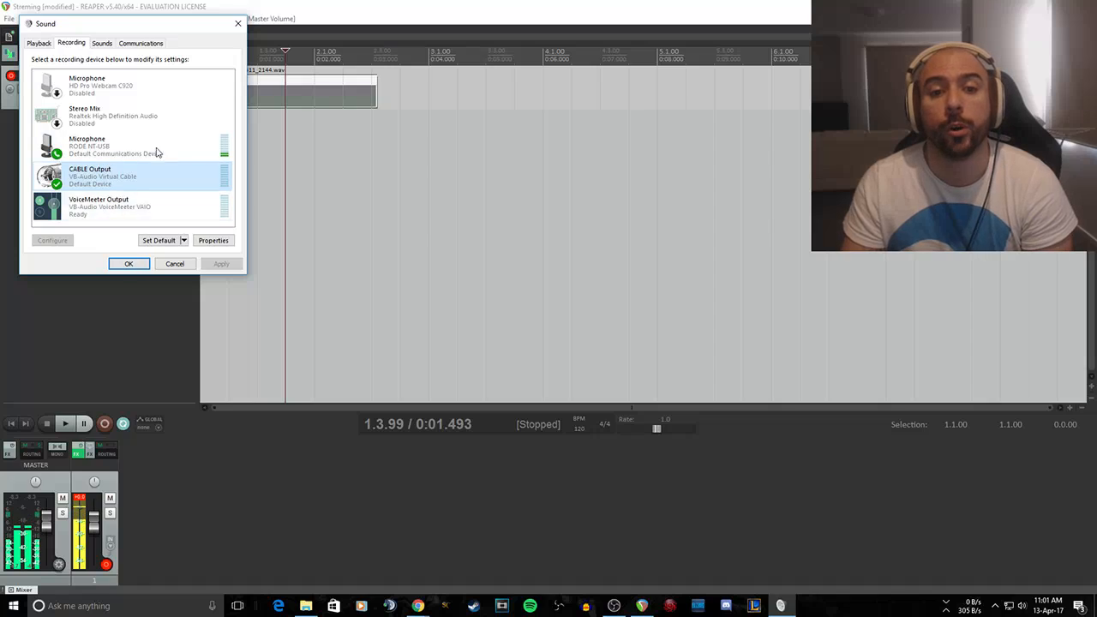
left_click(128, 263)
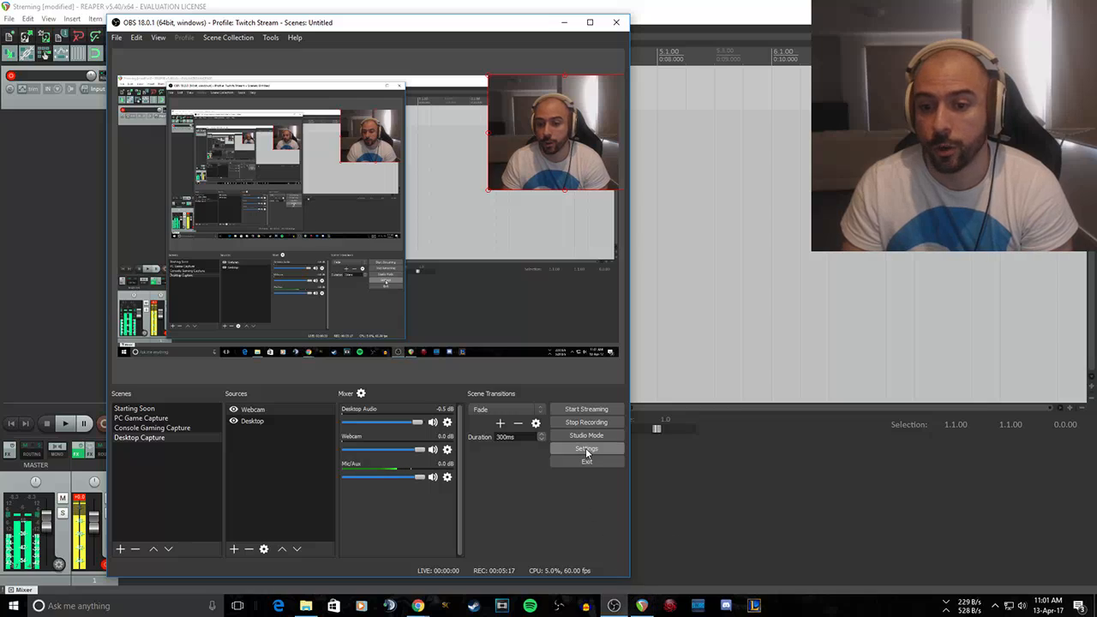
Step: Open OBS Settings on the Audio page showing 48khz and CABLE Output as mic
left_click(586, 448)
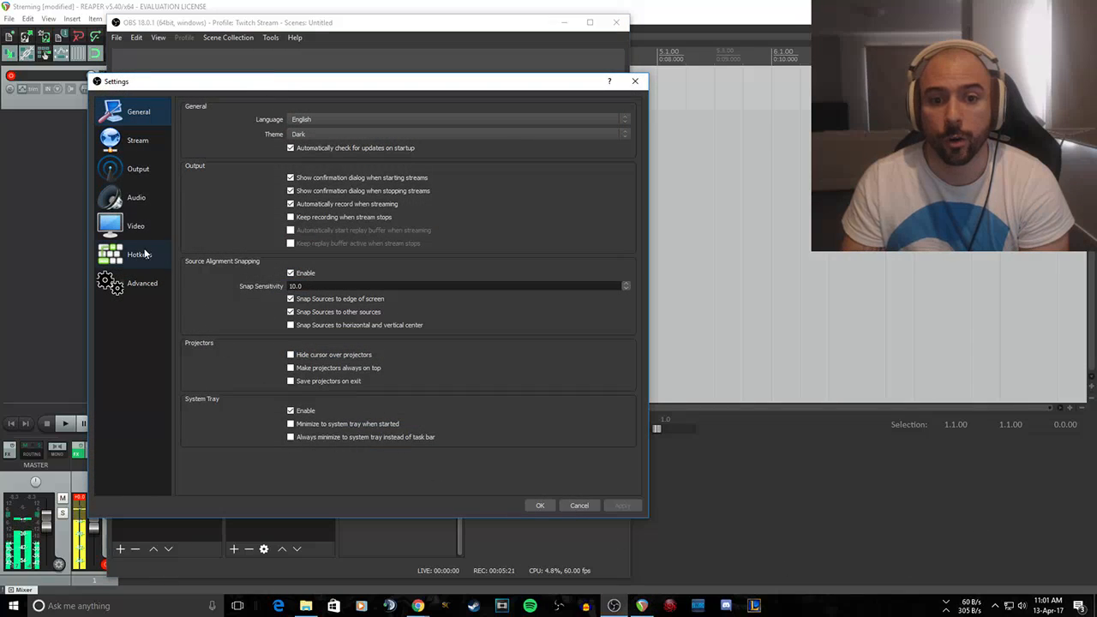
left_click(136, 197)
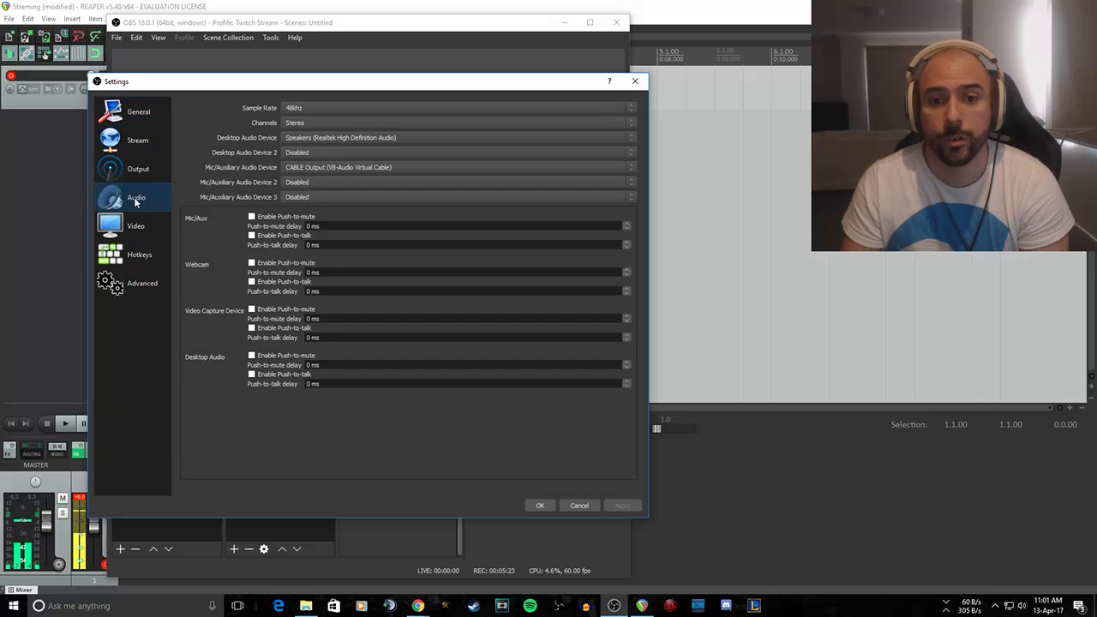